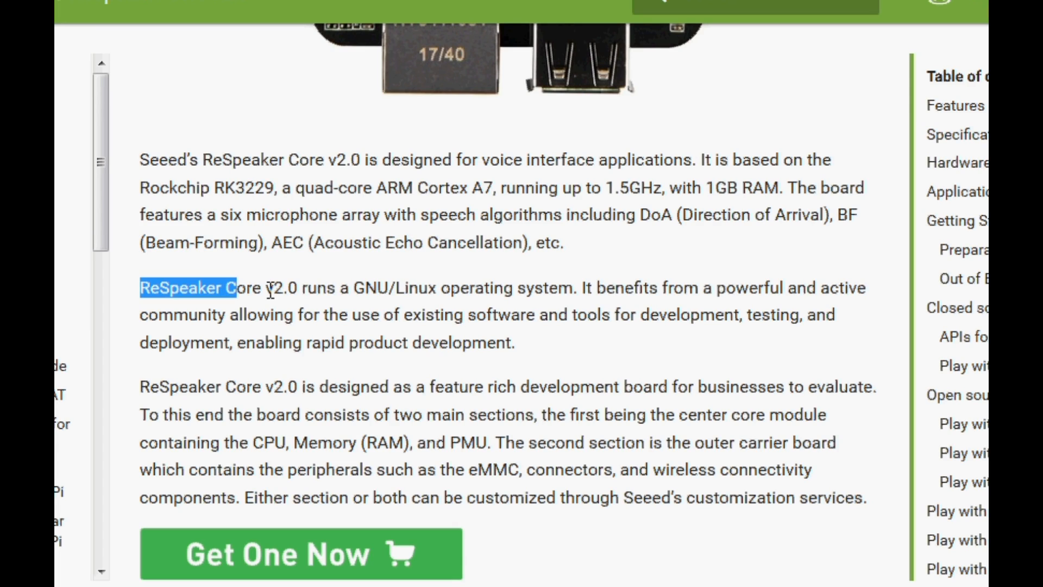
Highlight the sentence stating ReSpeaker Core v2.0 runs a GNU/Linux operating system.
{"action": "left_click_drag", "start_coordinate": [233, 287], "coordinate": [576, 287]}
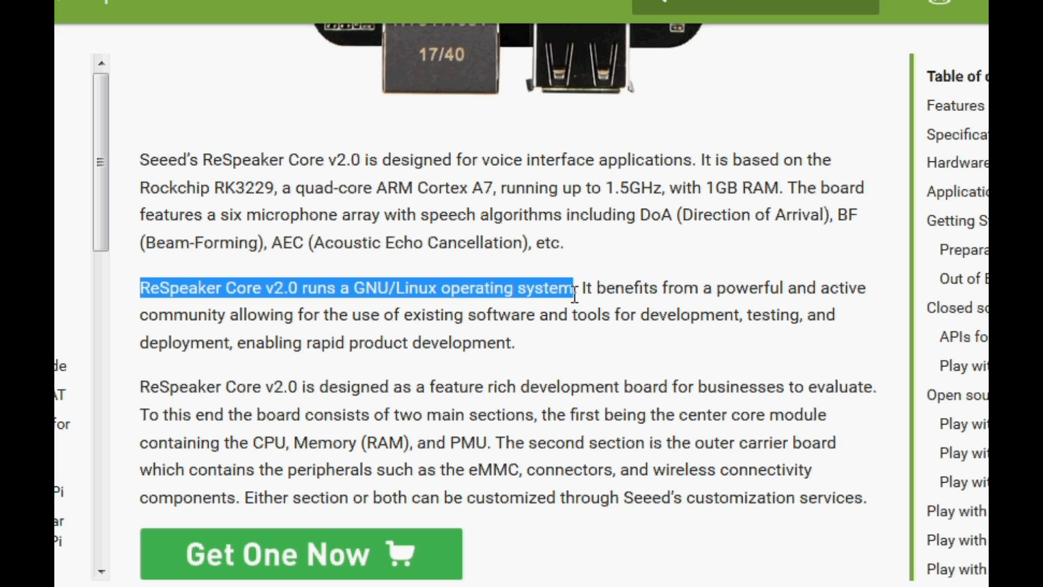